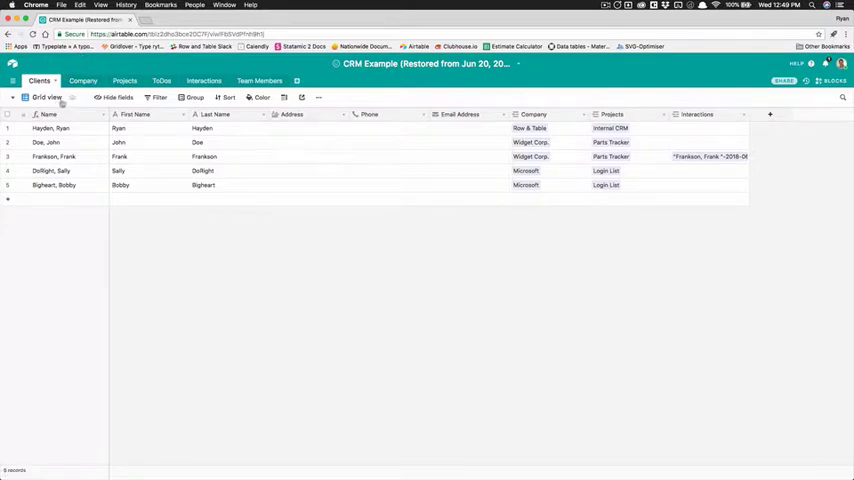
Step: Create a Currency field named Project Value on the Projects table
click(120, 80)
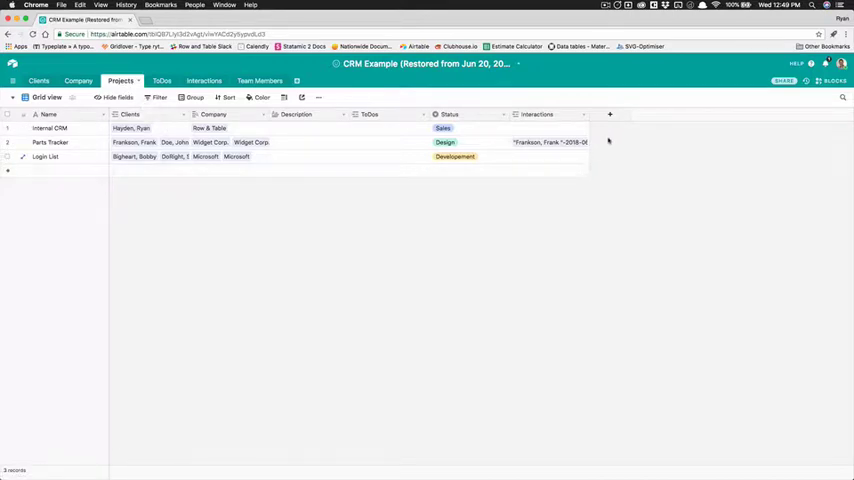
click(608, 114)
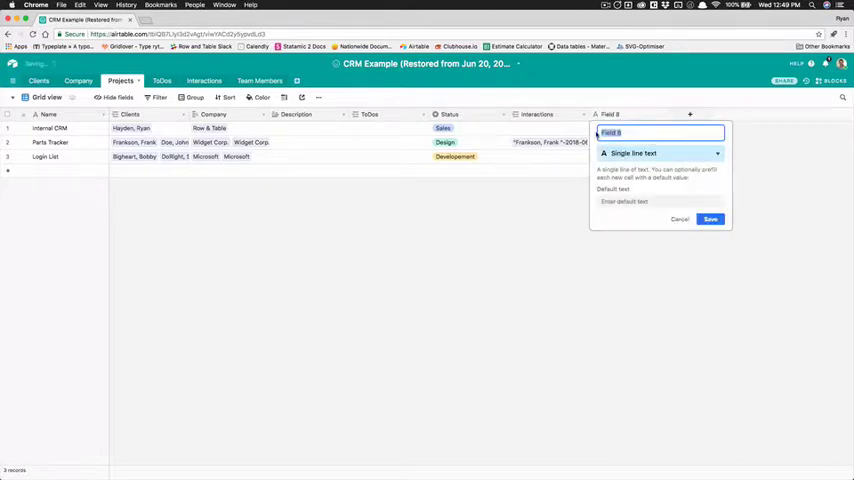
text(Project Value)
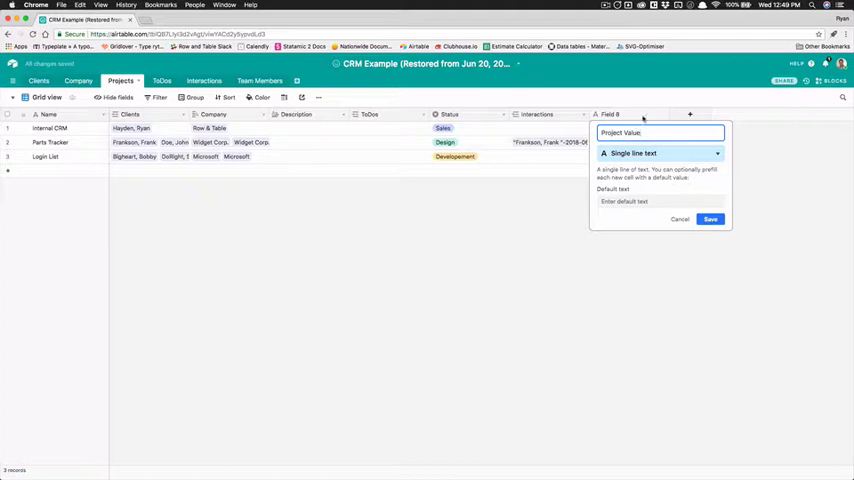
click(660, 152)
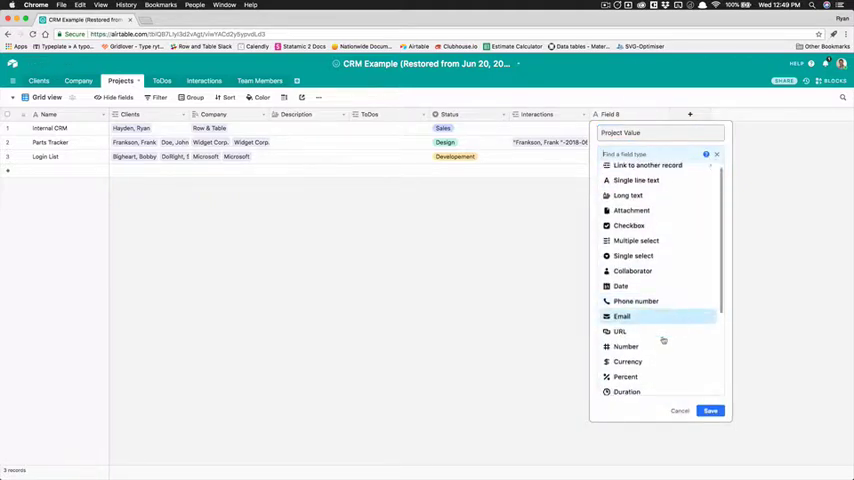
click(628, 360)
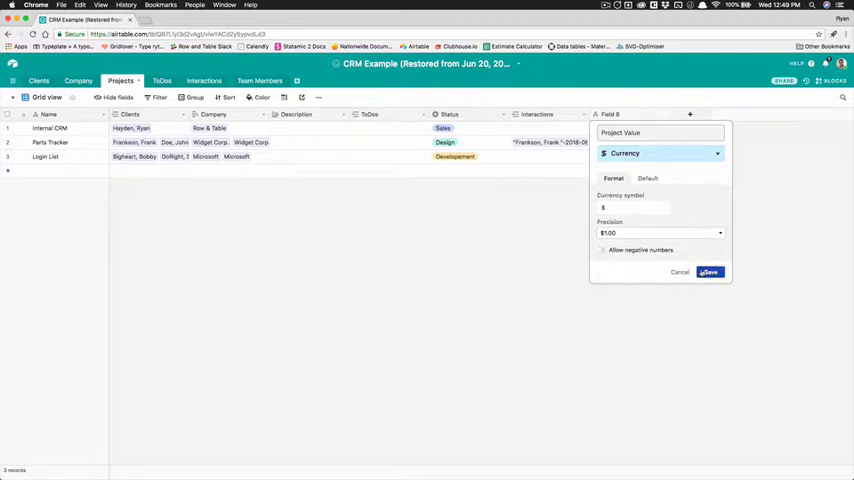
click(708, 272)
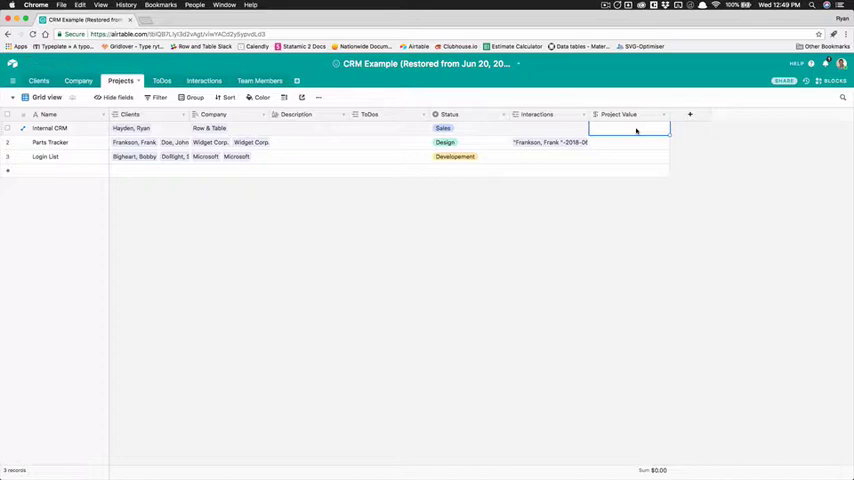
Step: Enter Project Value amounts into the existing project rows
text(0.00)
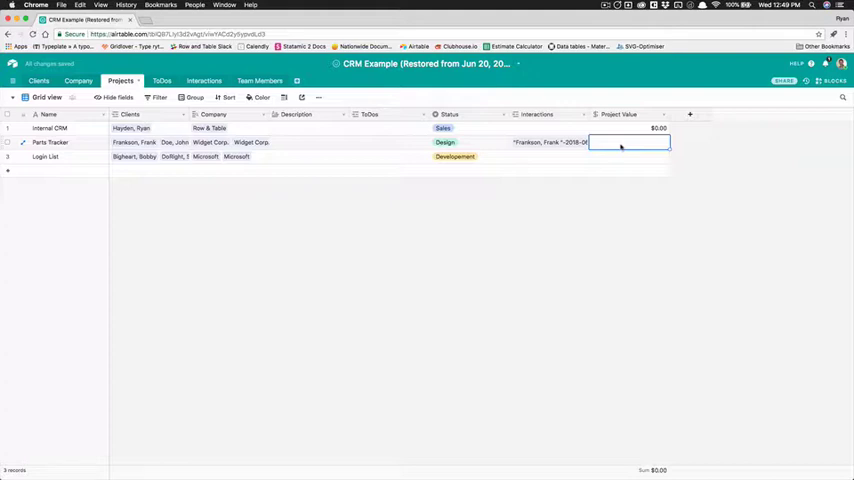
text(500)
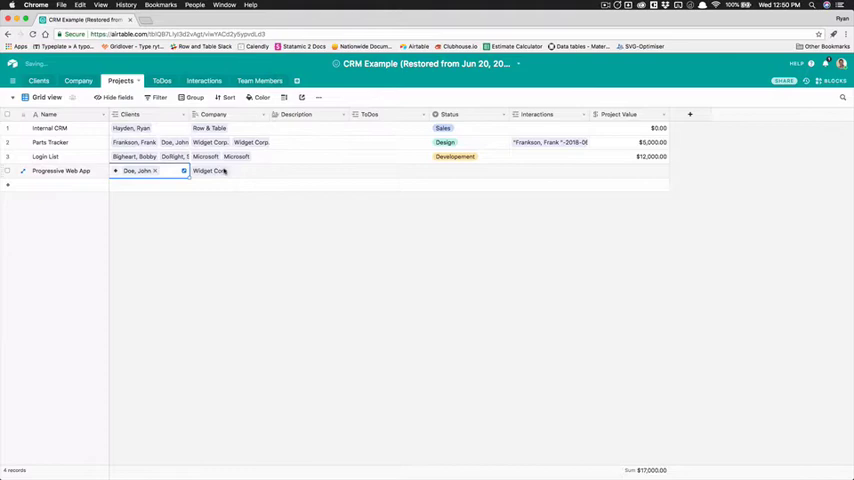
Step: Link Widget Corp, set status Pre-planning and a $70,000 Project Value on Progressive Web App
click(230, 170)
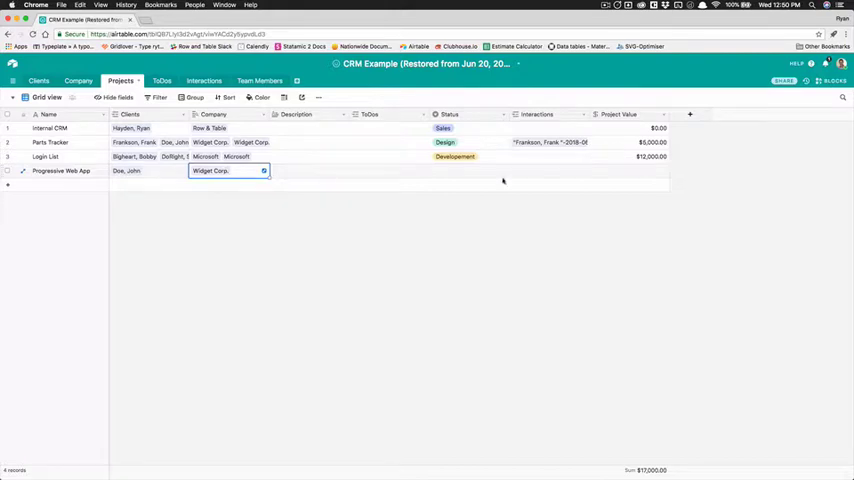
click(456, 170)
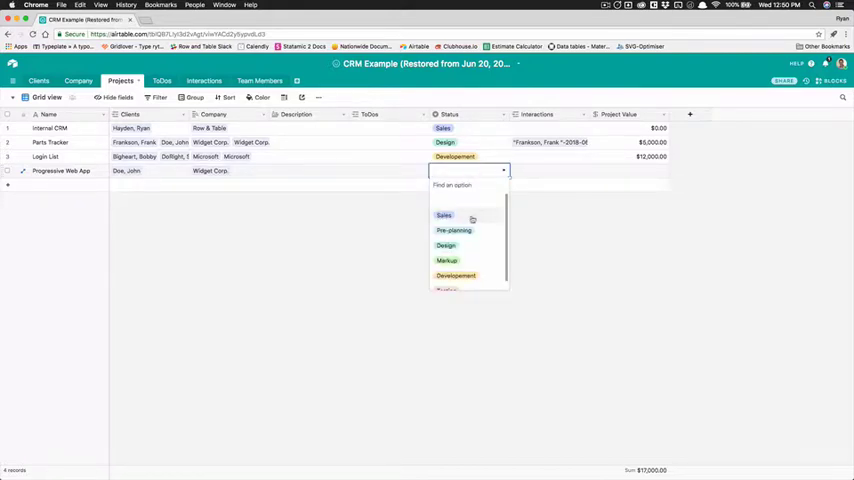
click(454, 230)
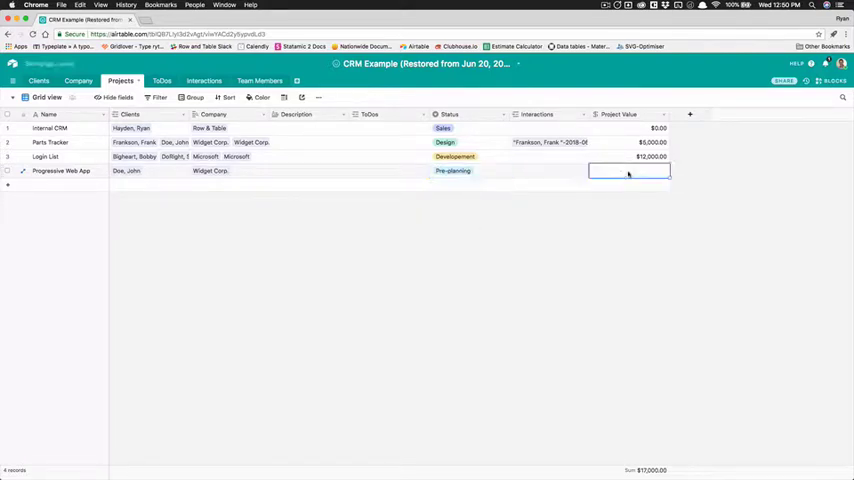
double_click(628, 170)
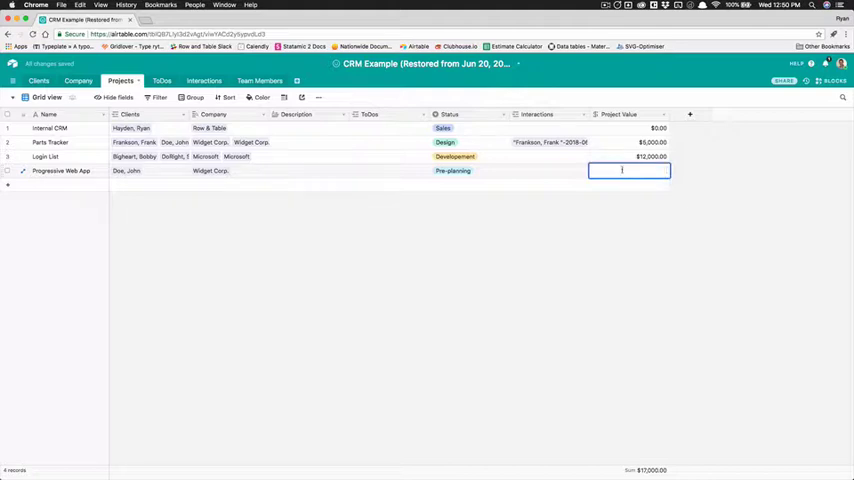
text(70)
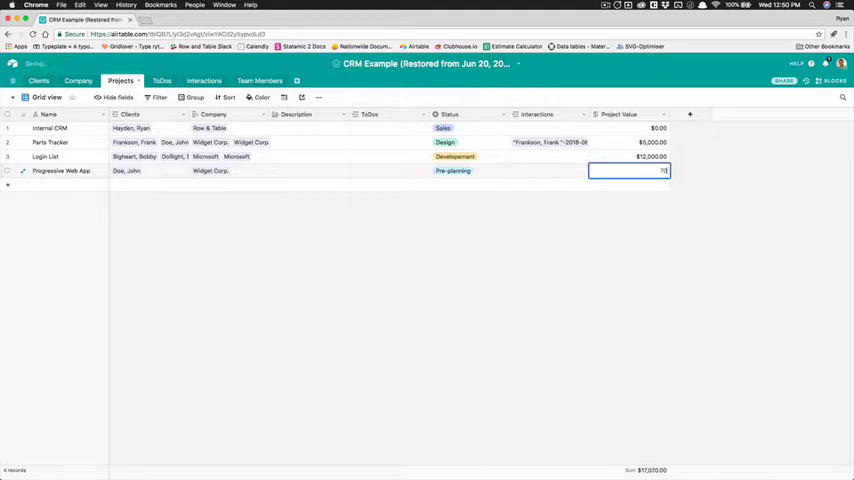
text(000)
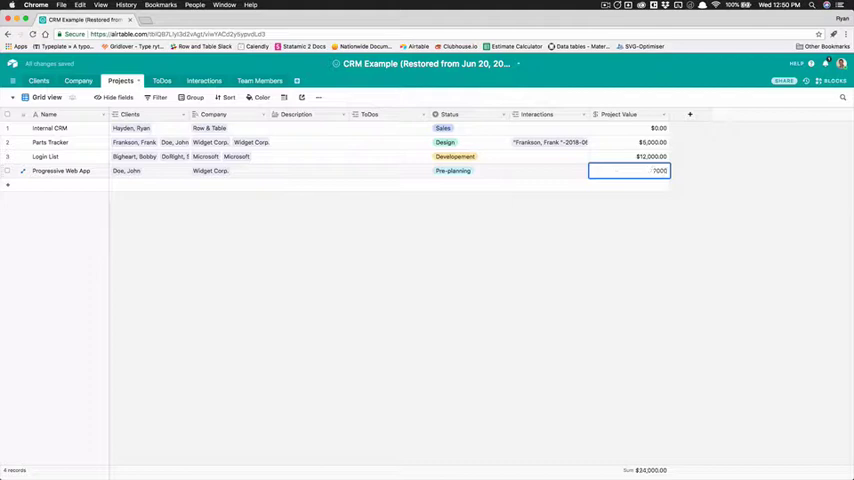
click(544, 228)
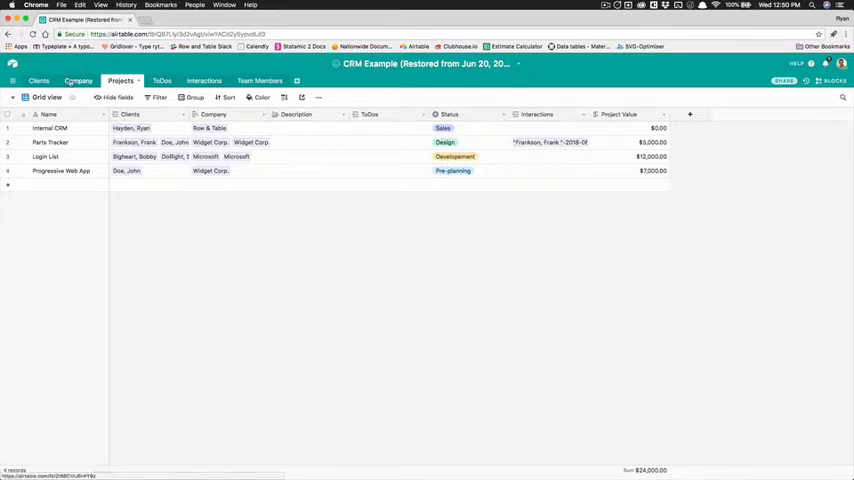
Step: Start a new Rollup-type field named Value on the Clients table
click(78, 80)
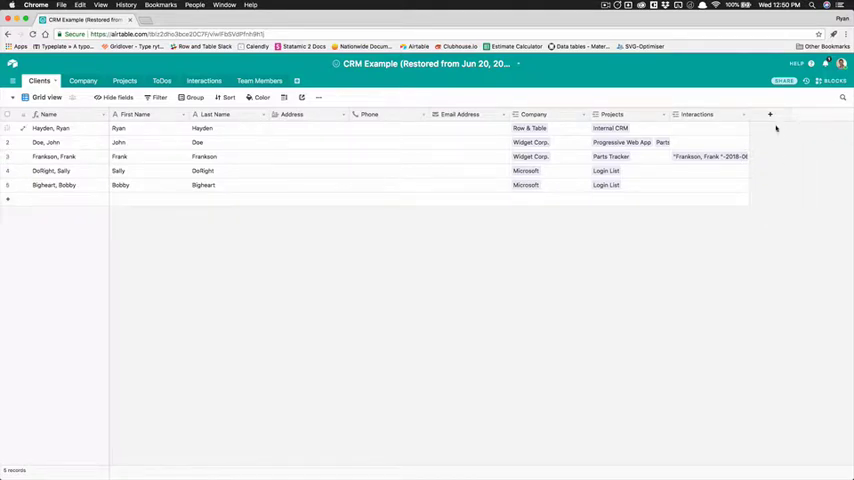
click(770, 114)
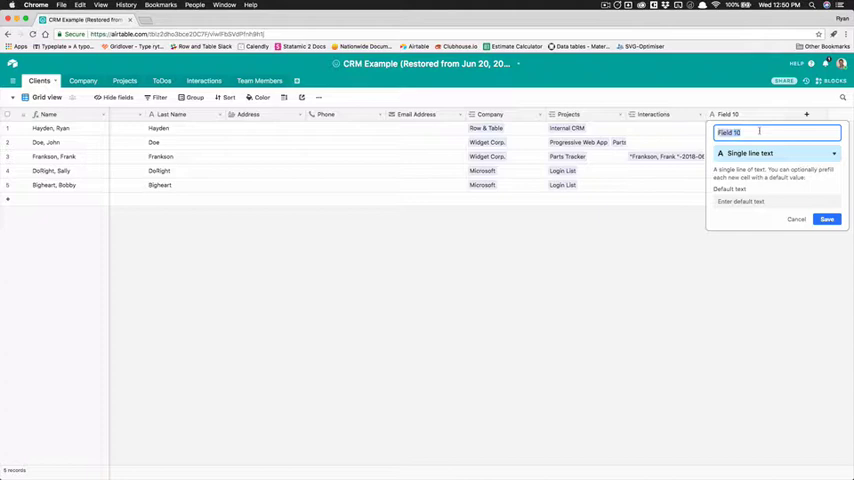
text(Valu)
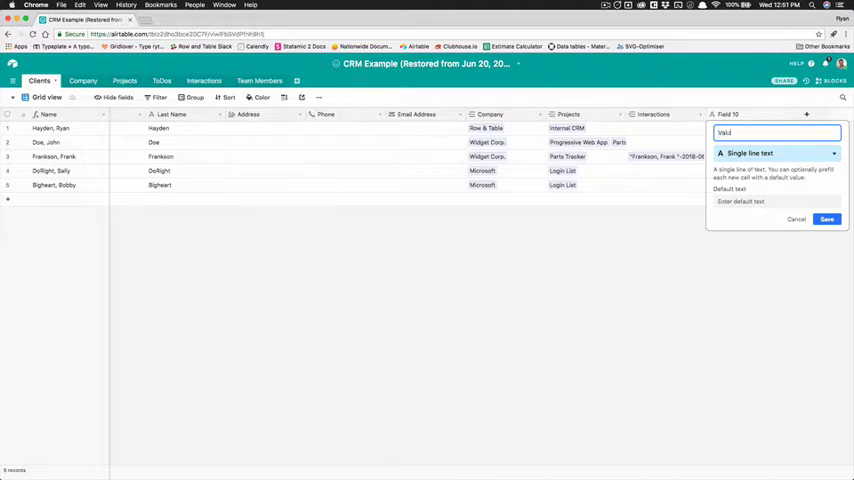
click(776, 152)
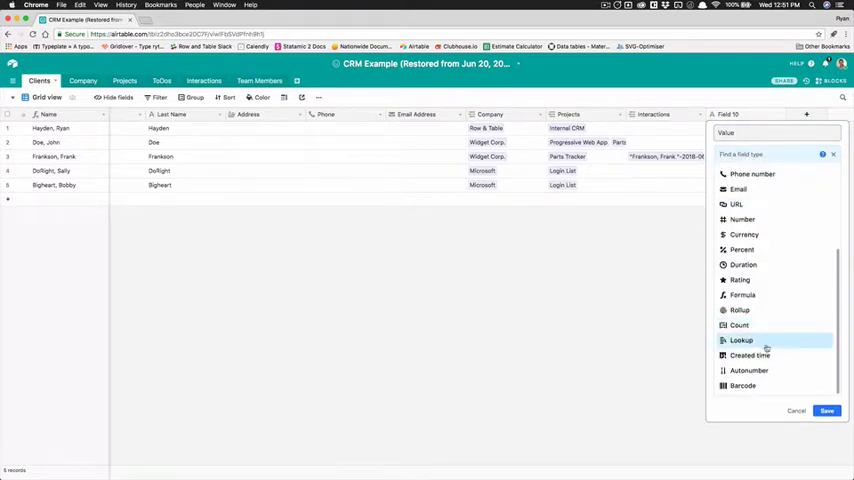
click(740, 310)
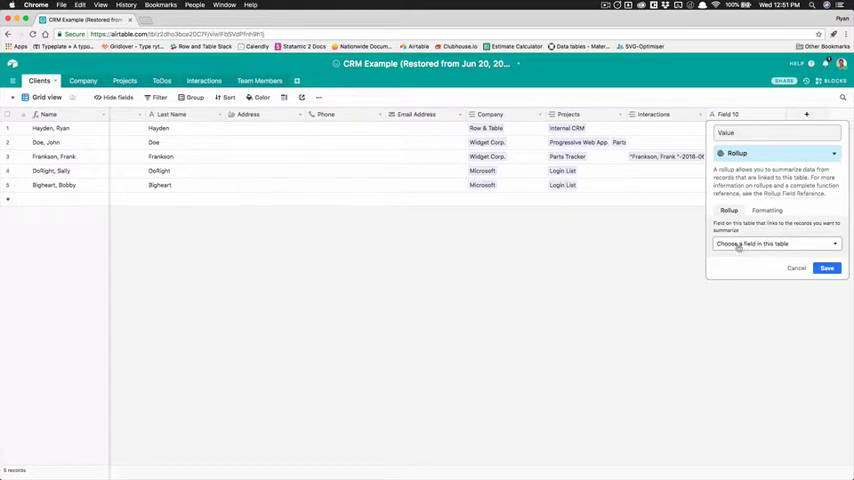
Step: Roll up Project Value through linked Projects using SUM(values) aggregation
click(776, 244)
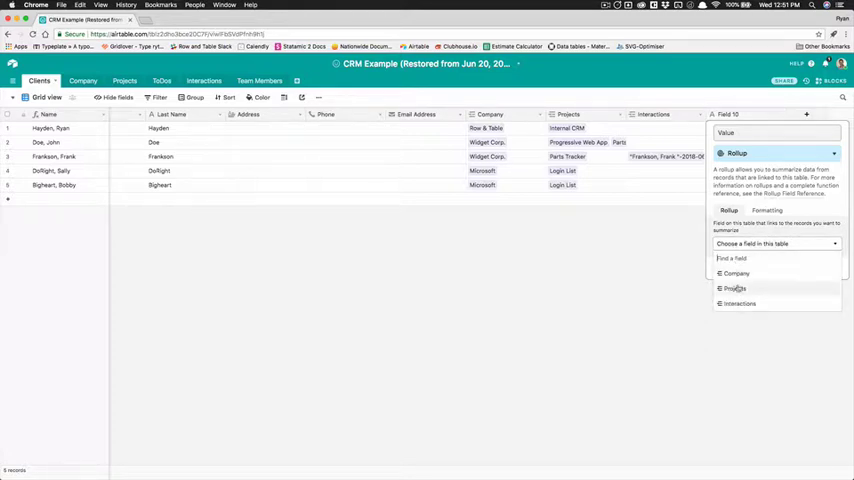
click(736, 288)
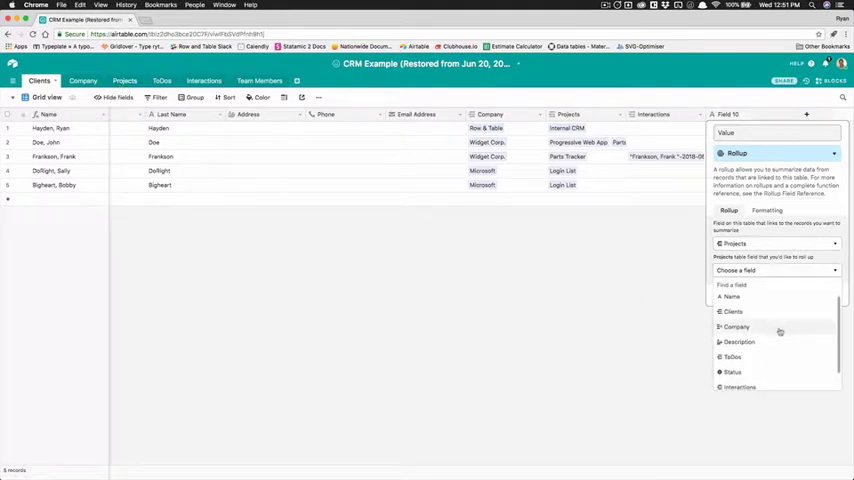
click(736, 326)
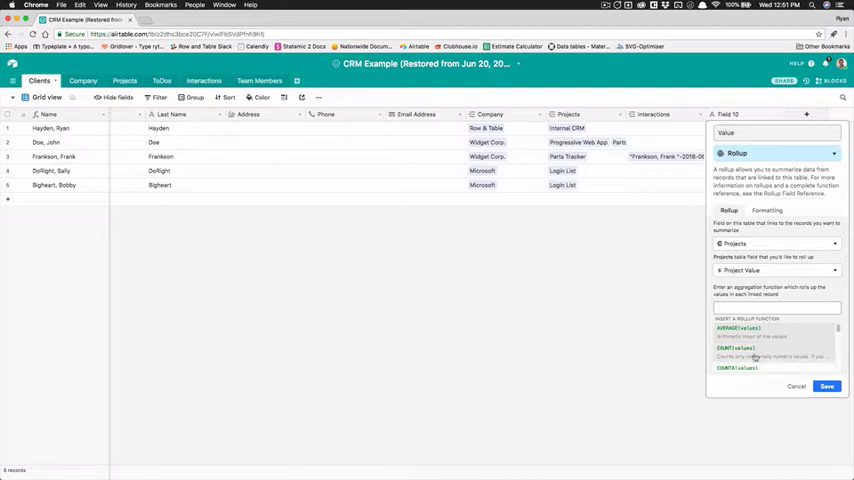
scroll(down, 3)
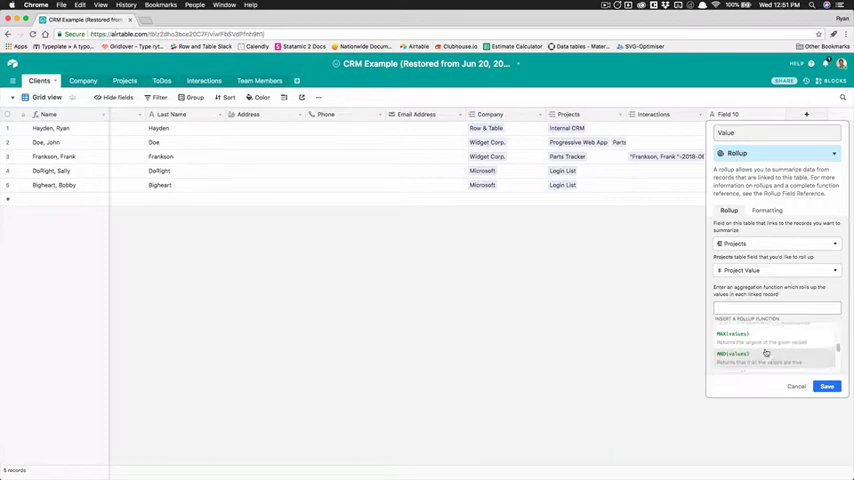
scroll(down, 3)
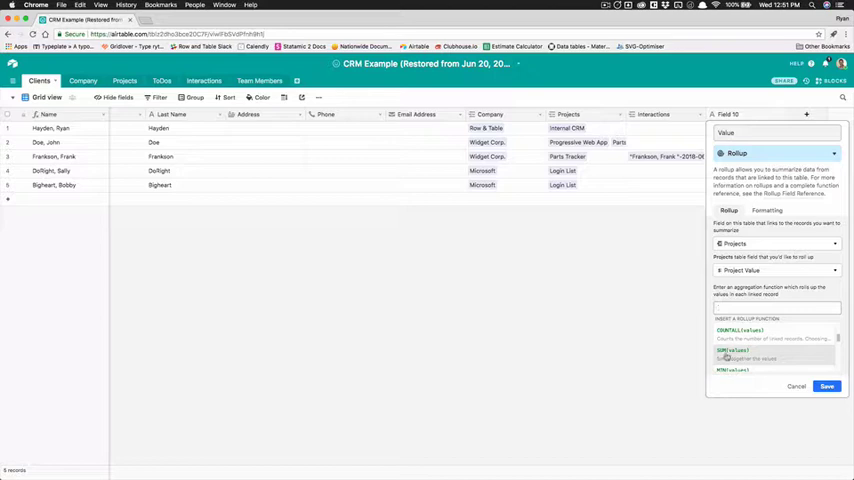
click(732, 350)
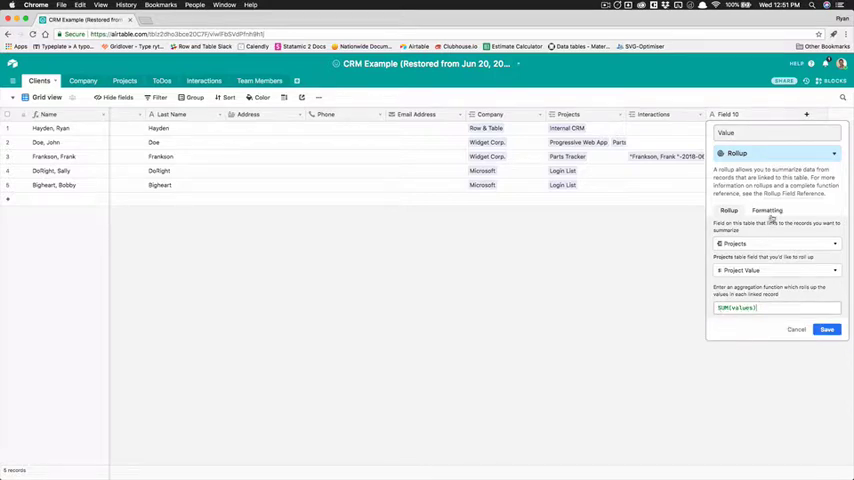
click(766, 212)
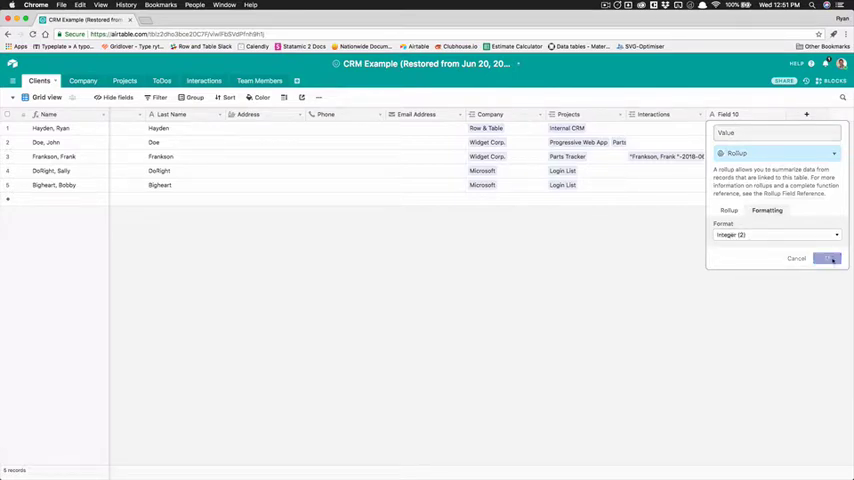
Step: Save the Value rollup and format its totals as currency
click(828, 258)
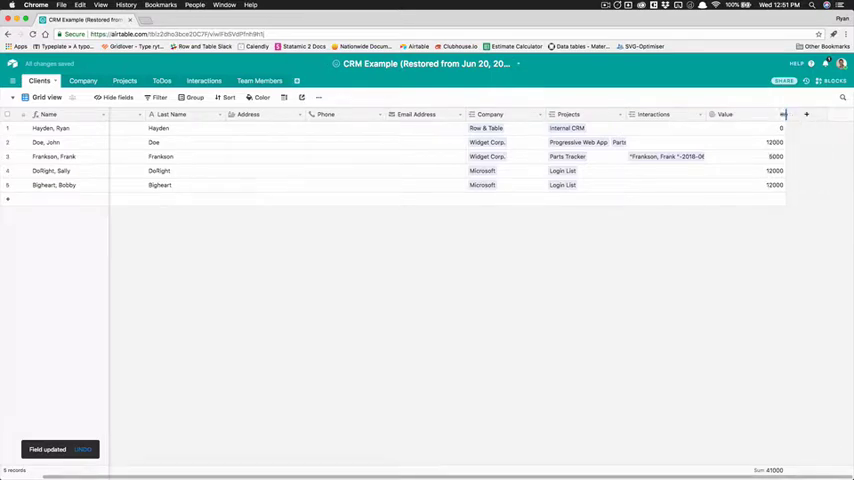
click(806, 114)
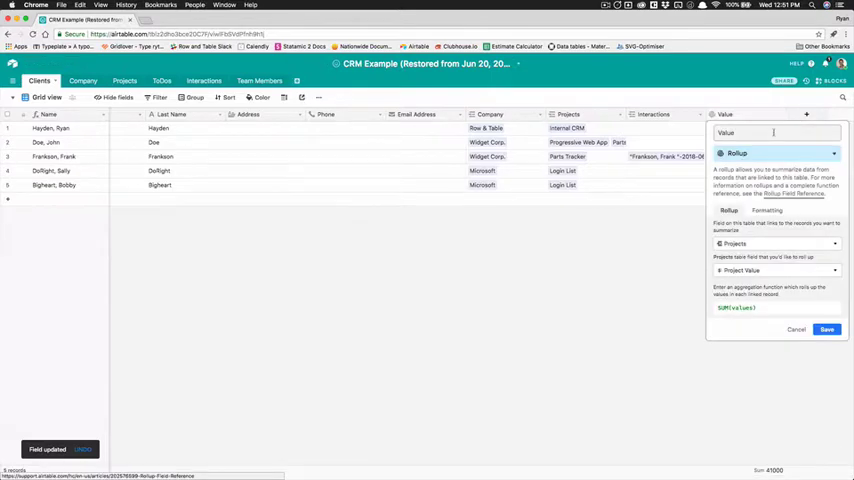
click(768, 210)
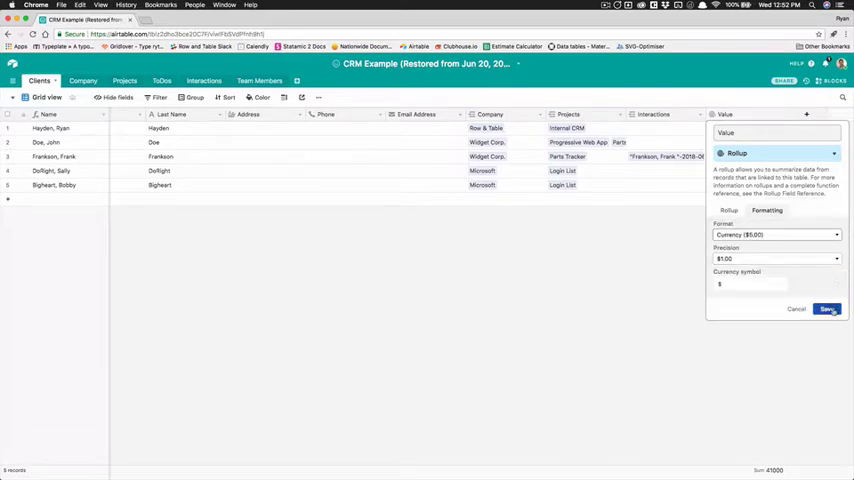
click(828, 308)
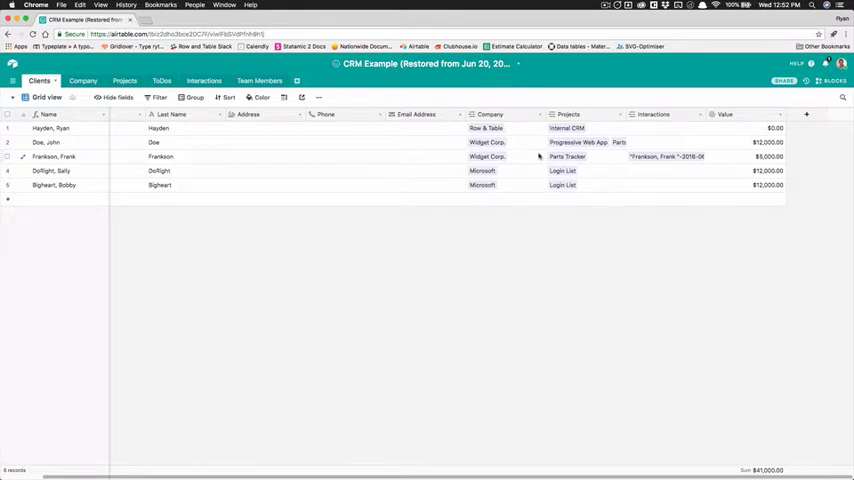
mouse_move(532, 160)
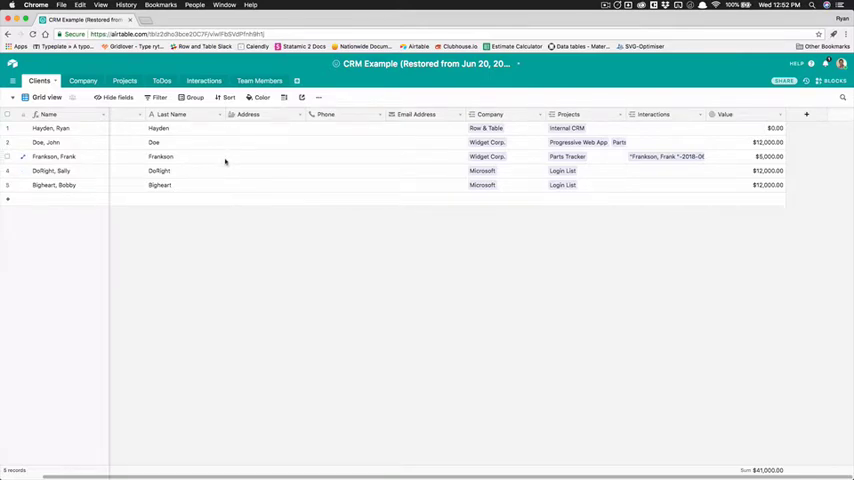
mouse_move(226, 162)
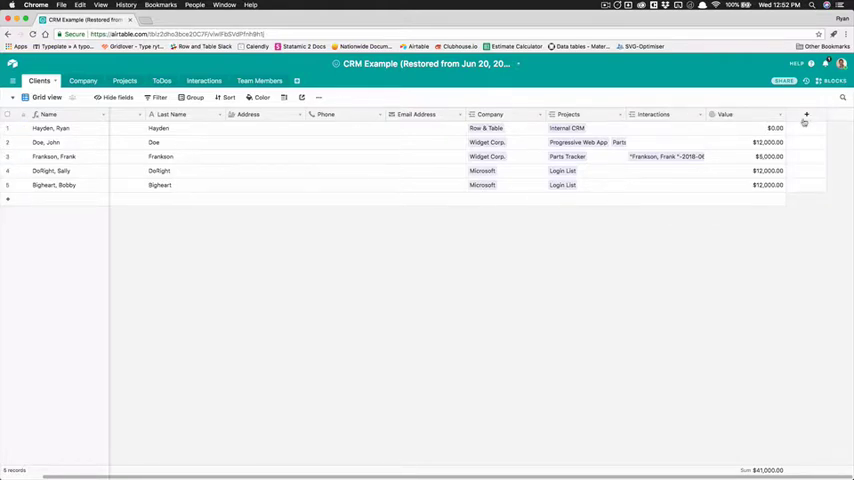
Step: Create a Referred By field linking Clients records to other Clients records
click(806, 114)
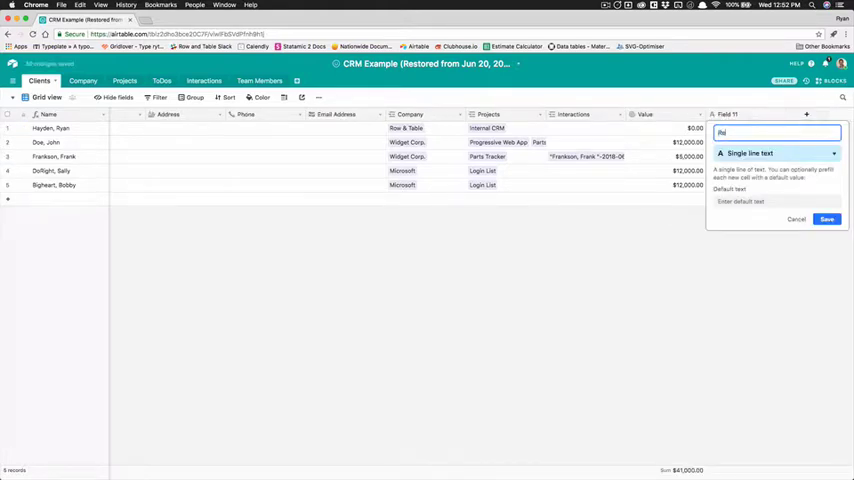
text(Referral)
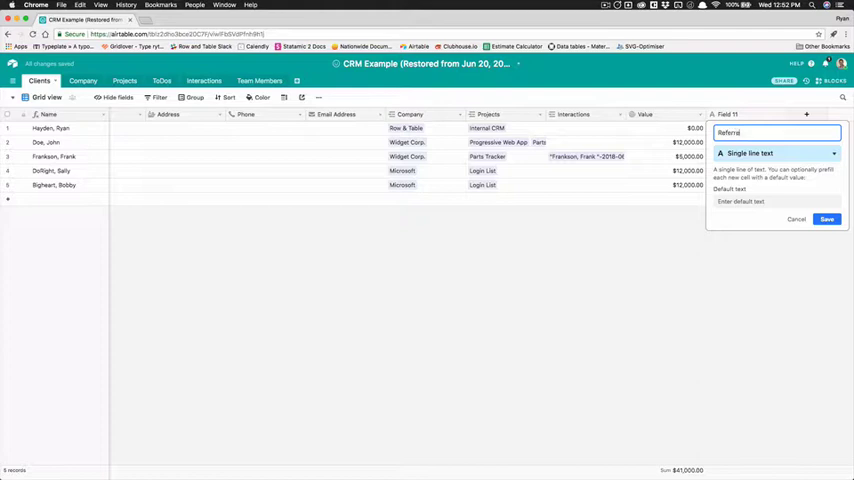
text(Referred By)
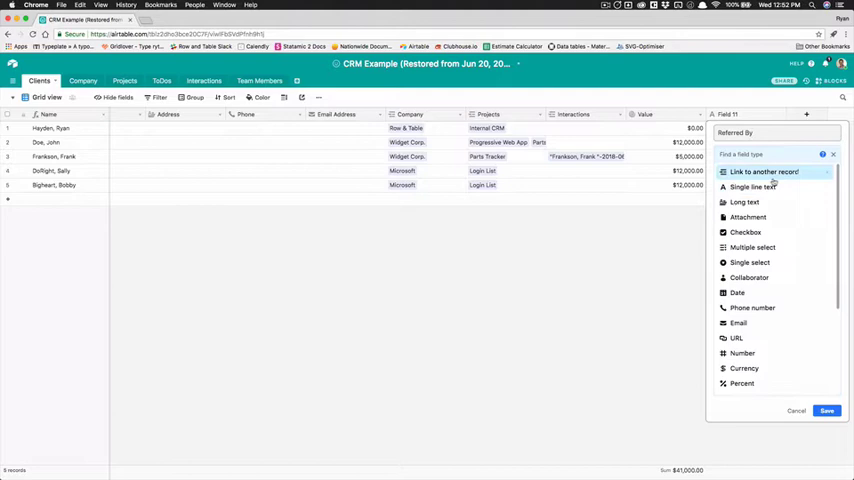
click(764, 172)
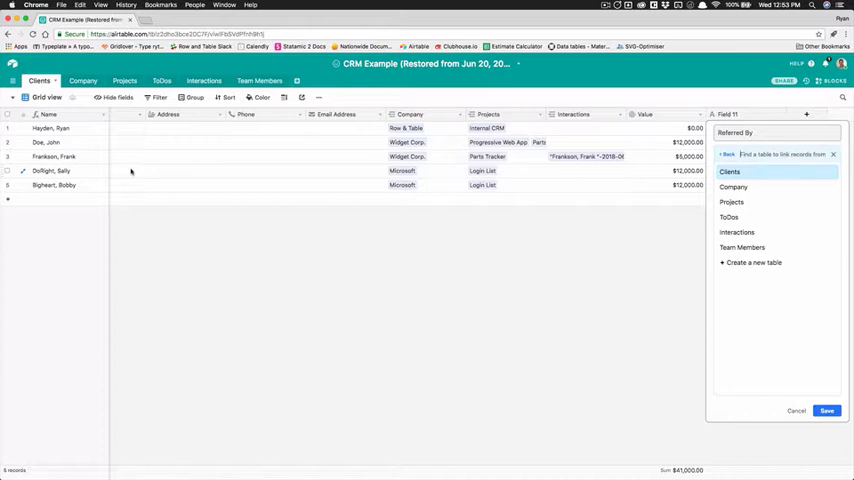
click(730, 172)
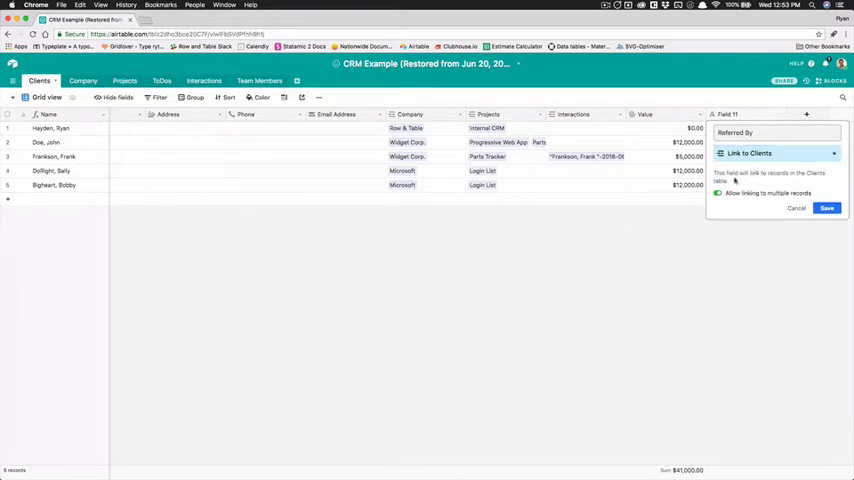
click(828, 208)
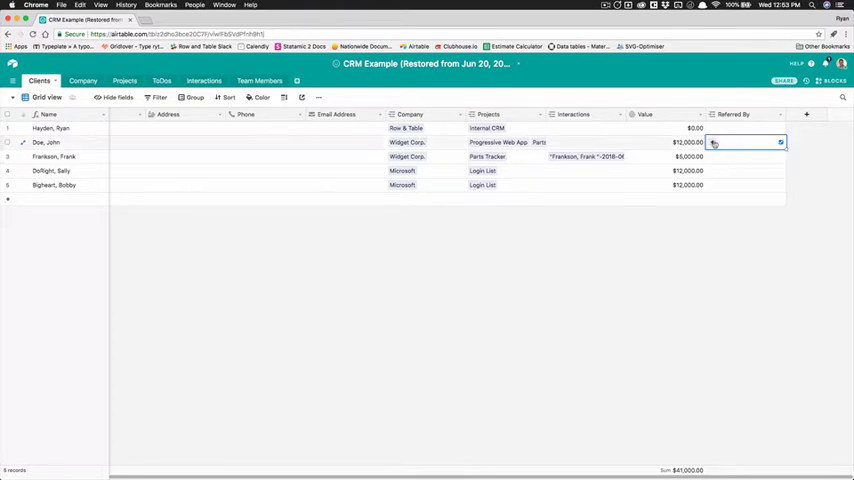
click(744, 142)
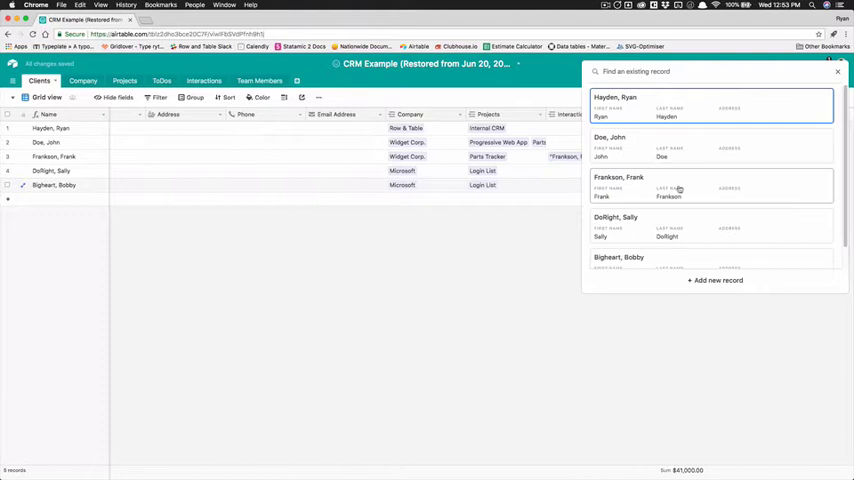
Step: Mark Doe, John and Bigheart, Bobby as referred by Frankson, Frank
click(838, 72)
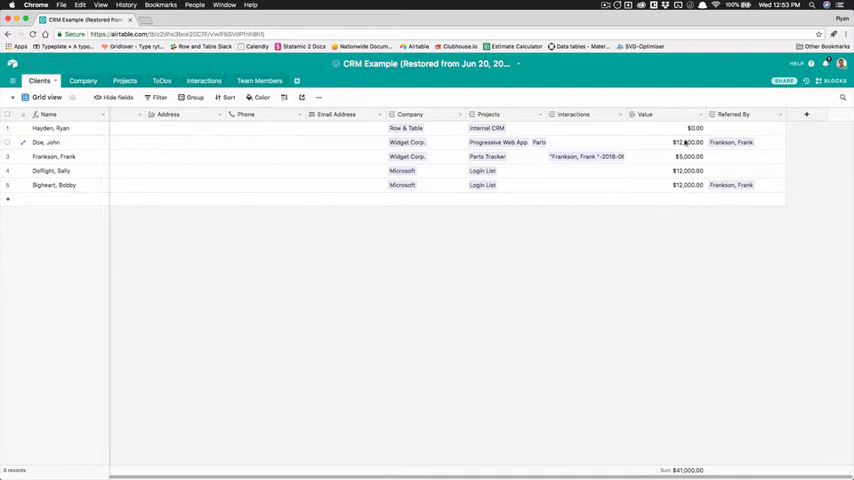
mouse_move(304, 164)
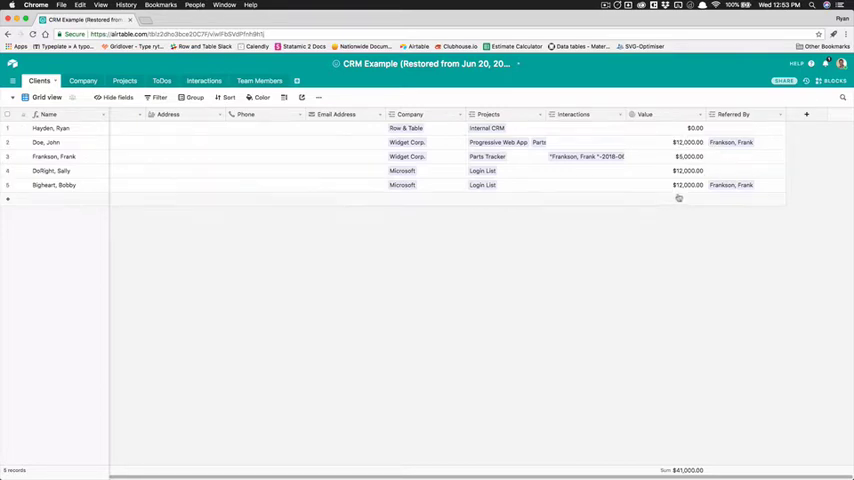
click(806, 114)
text(C)
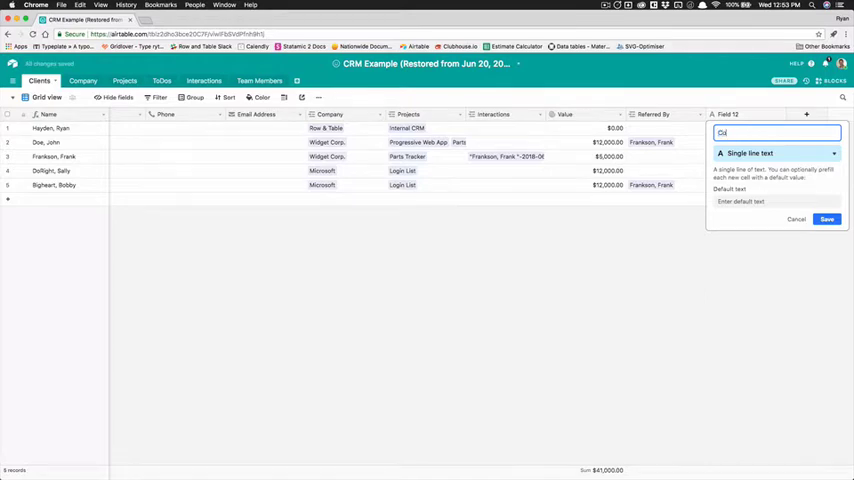
text(ount)
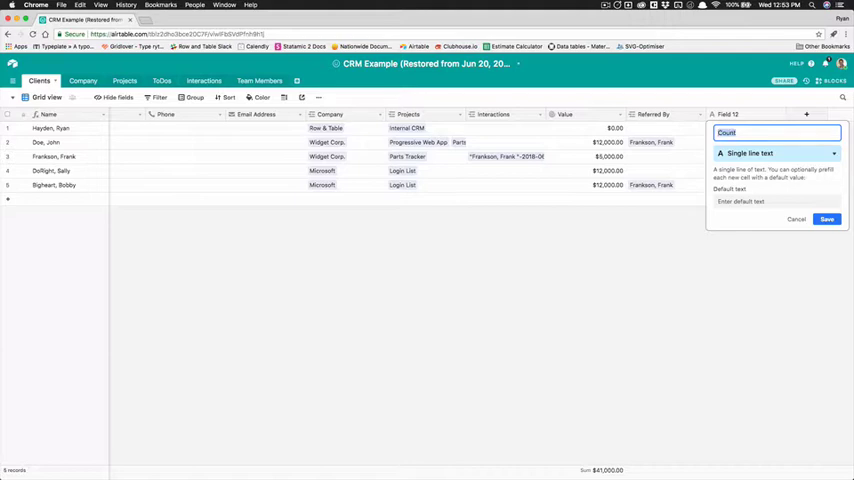
text(Refe)
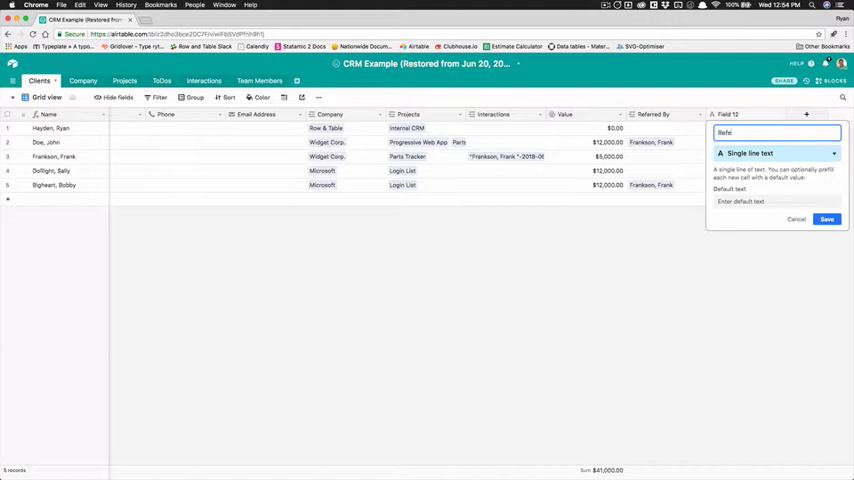
text(Act)
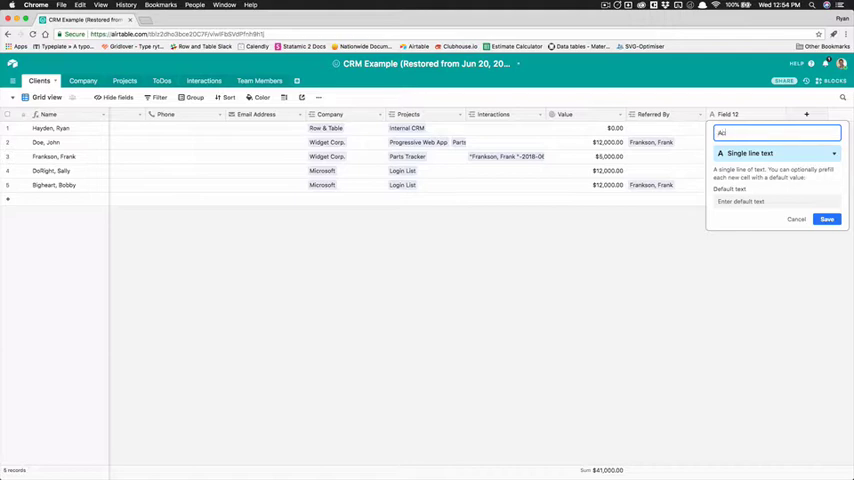
text(Active Referenced)
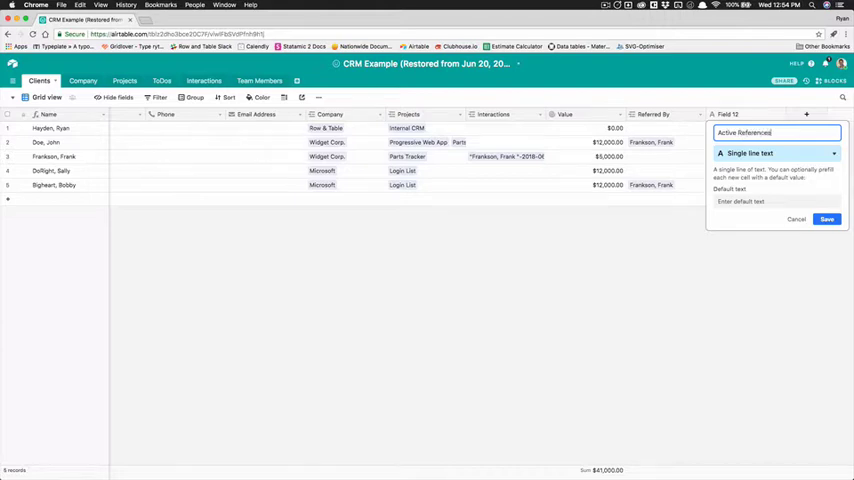
click(776, 152)
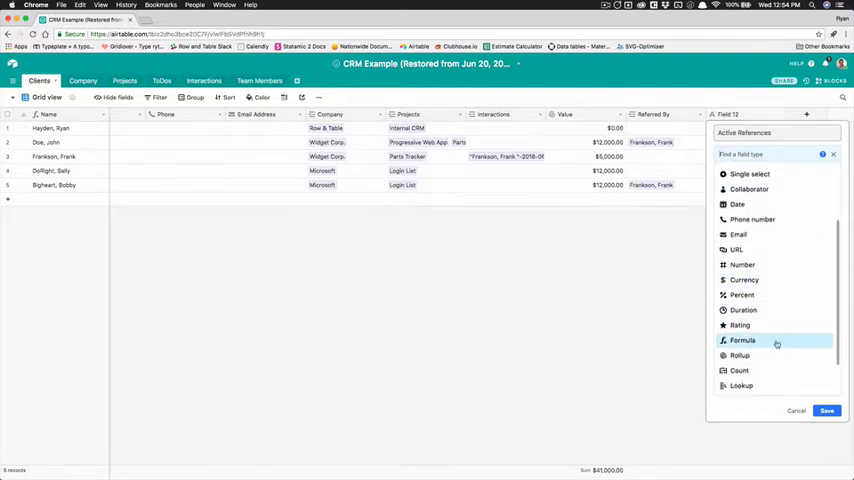
mouse_move(740, 372)
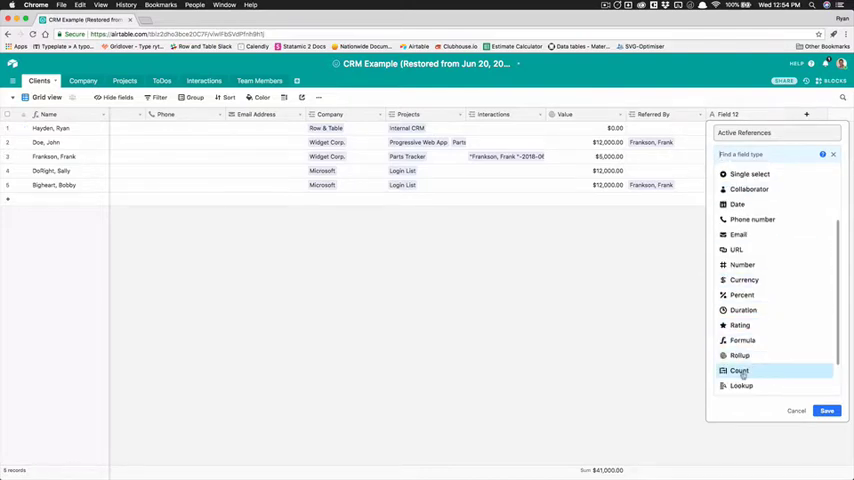
click(740, 370)
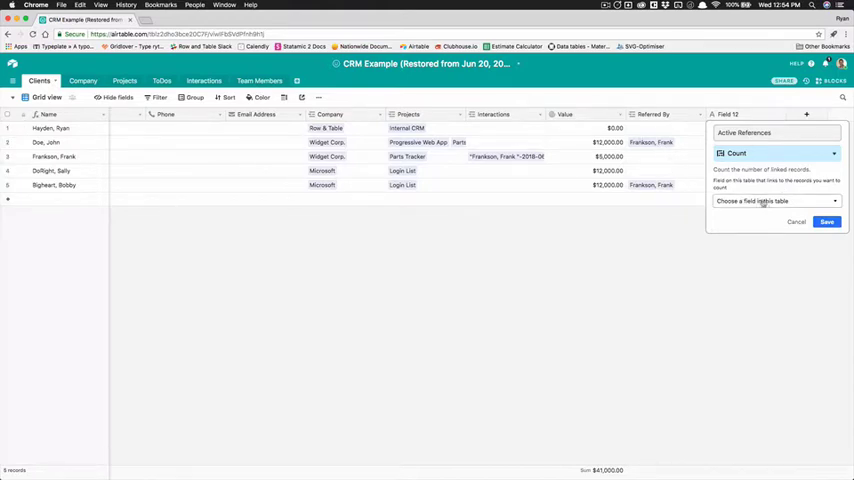
click(776, 200)
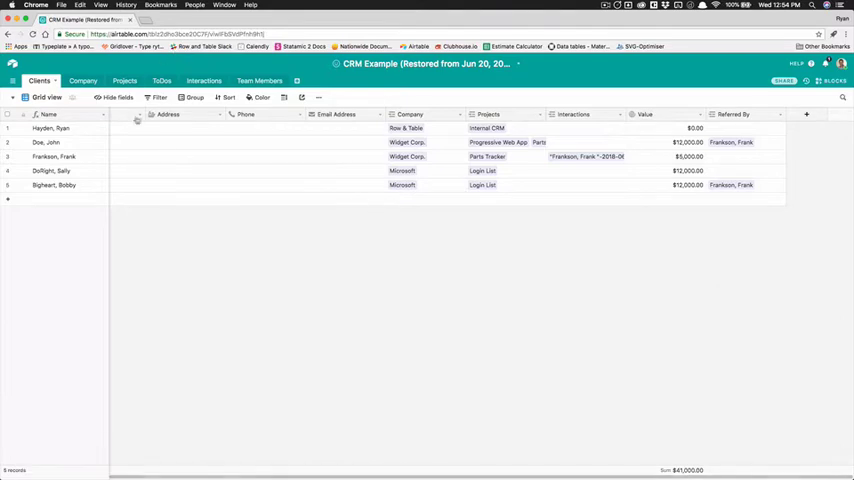
Step: Sort the client records by Value from highest to lowest
click(228, 96)
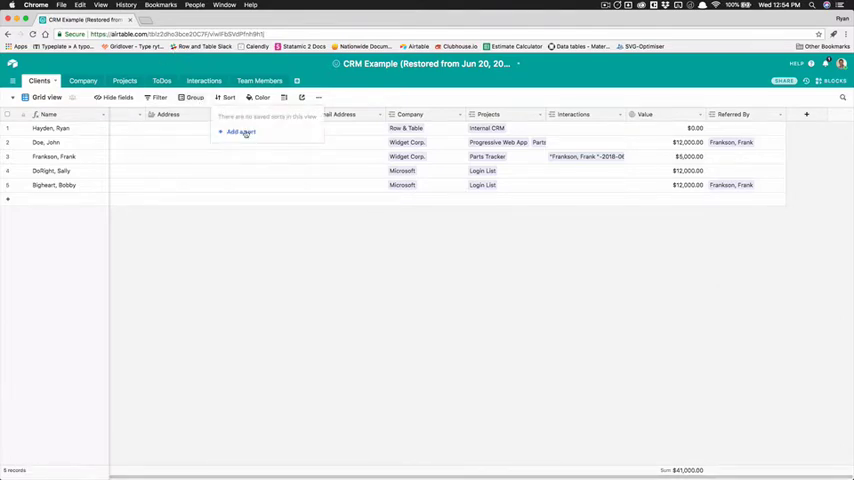
click(240, 132)
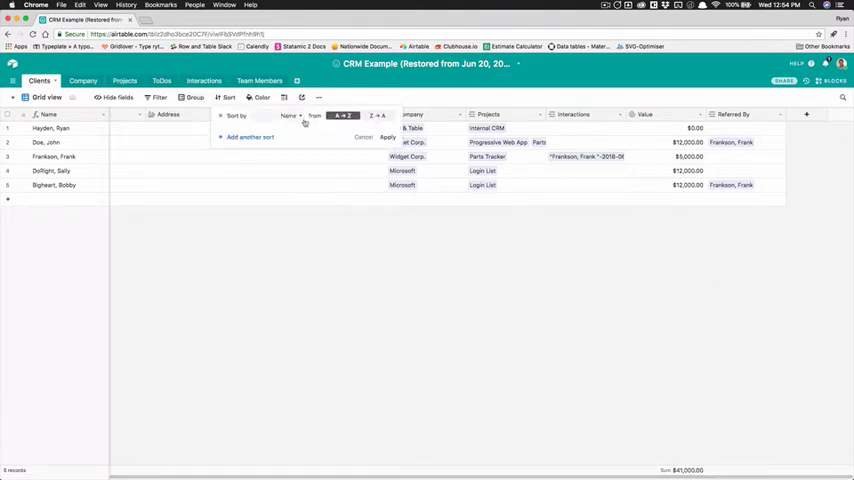
click(290, 116)
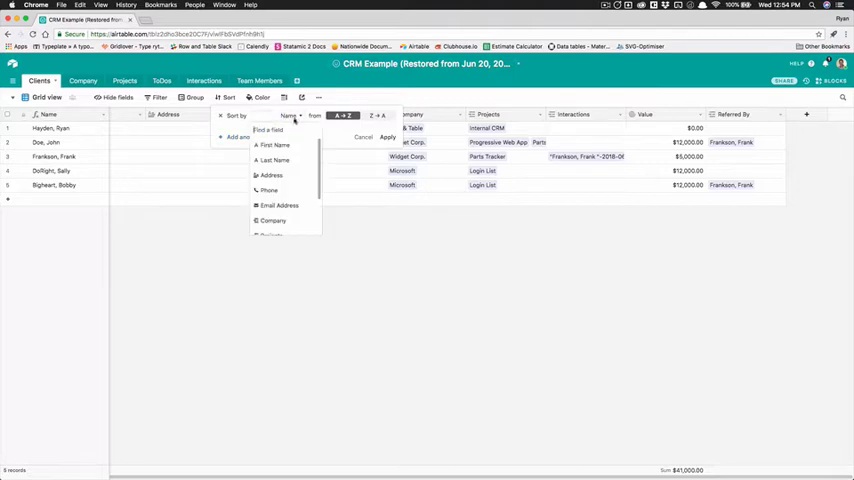
scroll(down, 3)
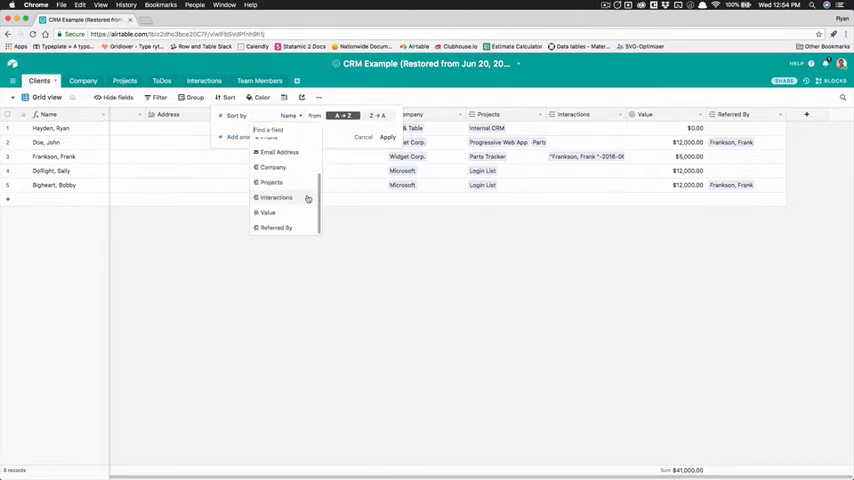
click(268, 212)
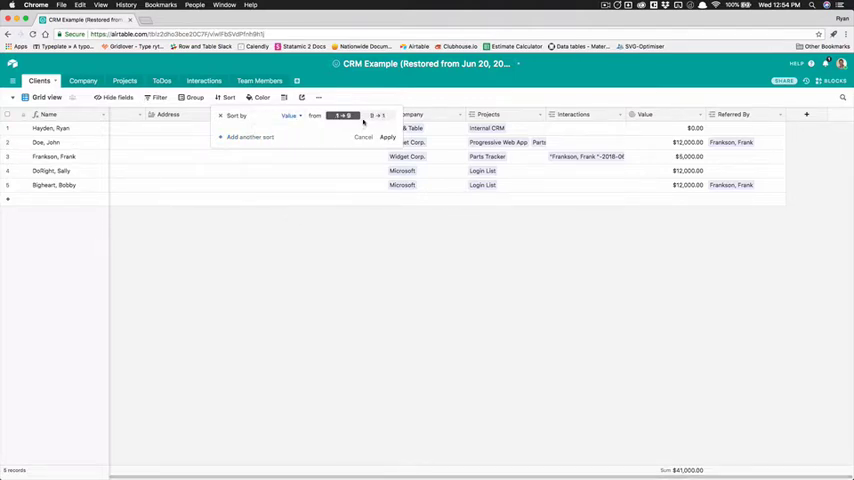
click(378, 116)
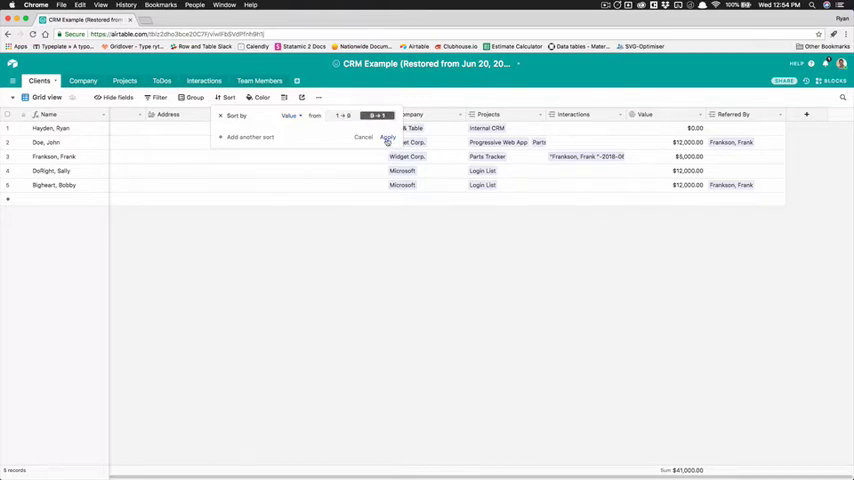
click(388, 136)
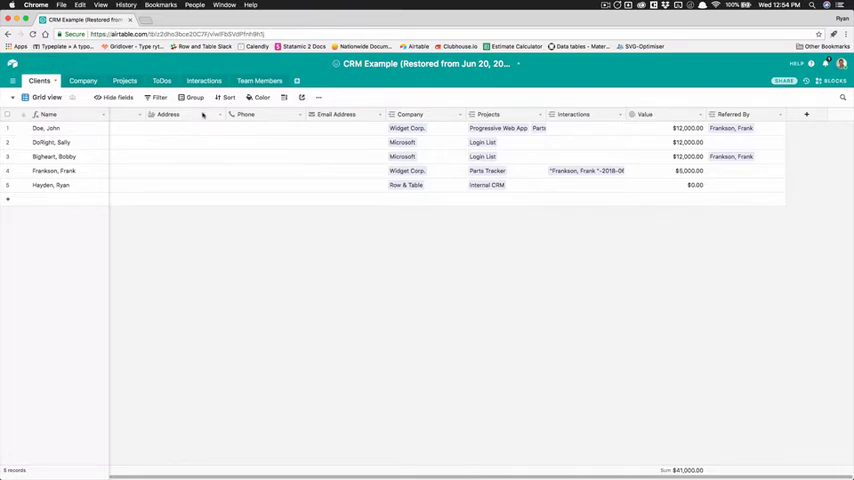
Step: Group the clients by Referred By and show the blocks panel
click(194, 96)
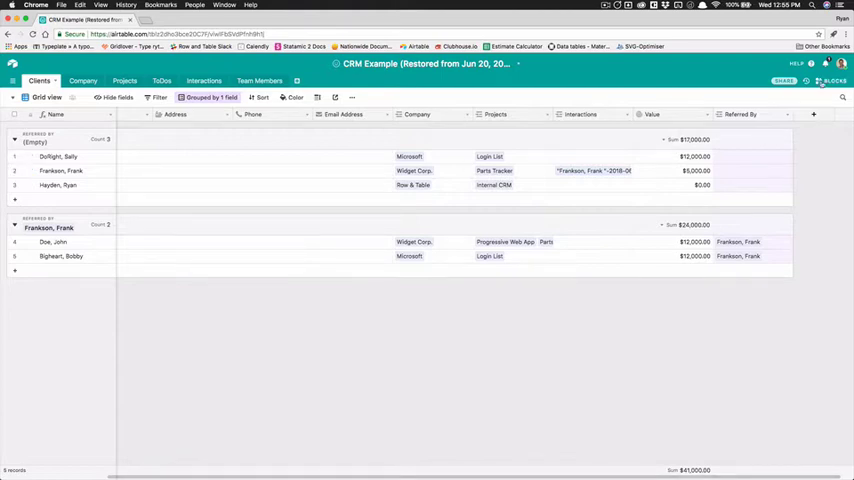
click(832, 80)
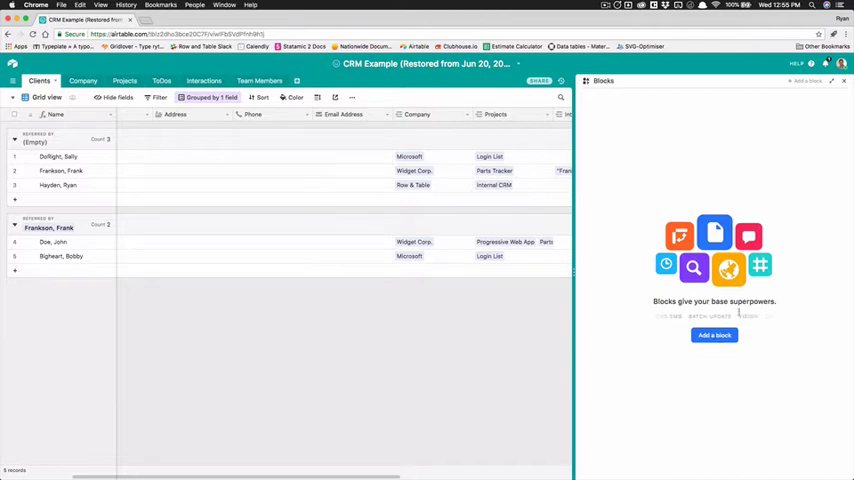
Step: Browse the block gallery toward the Org chart block for Clients by Referred By
click(714, 336)
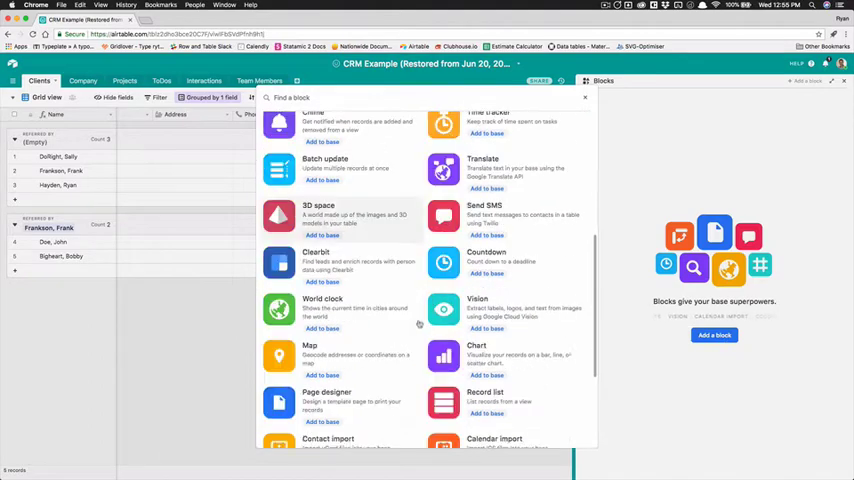
scroll(down, 3)
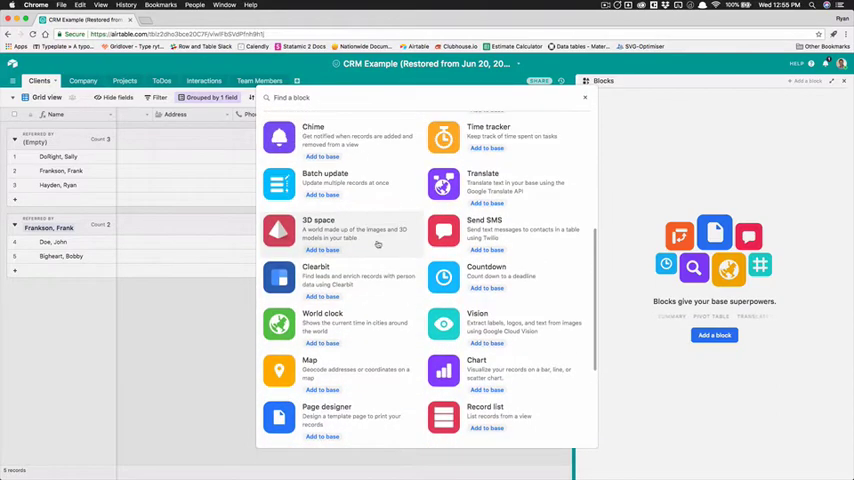
scroll(down, 3)
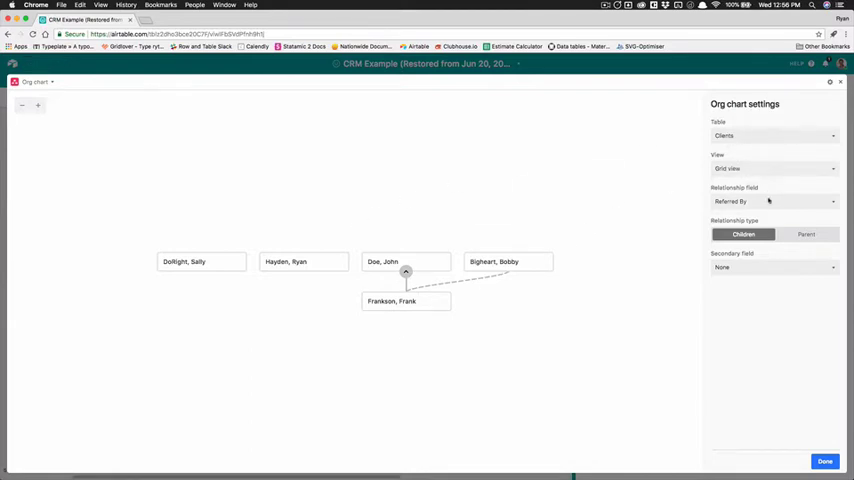
Step: Set the org chart Relationship type to Parent and show Value as the secondary field on cards
click(806, 234)
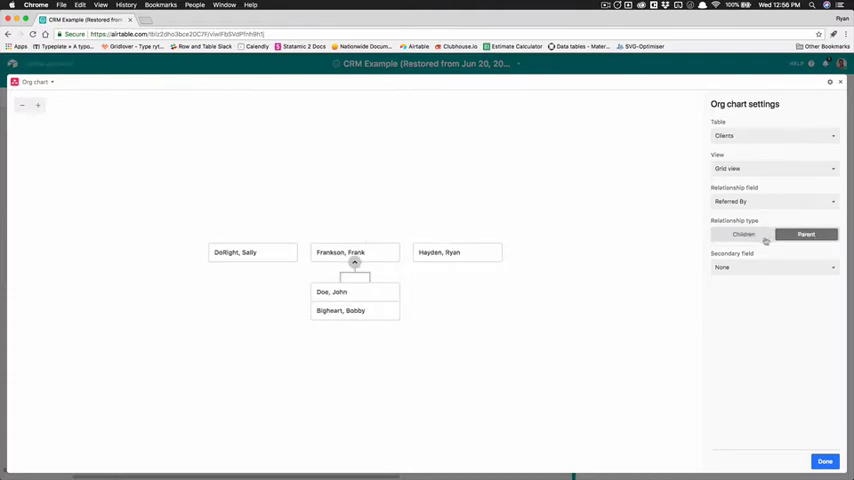
click(776, 268)
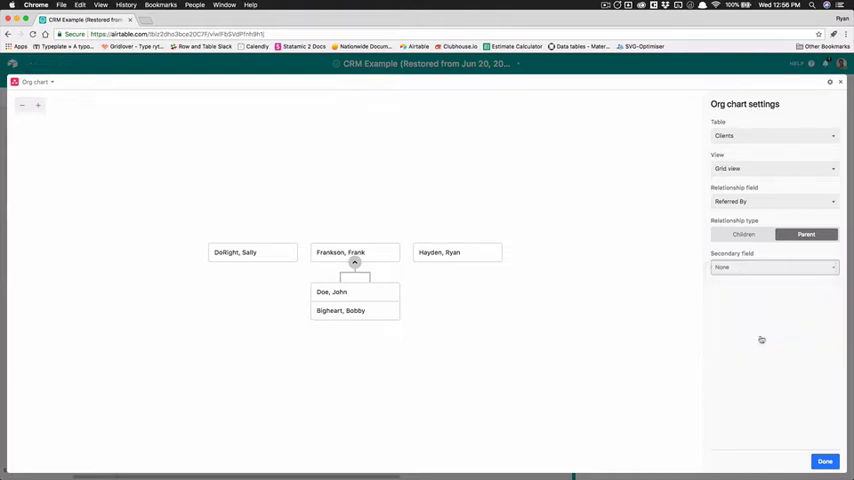
click(772, 268)
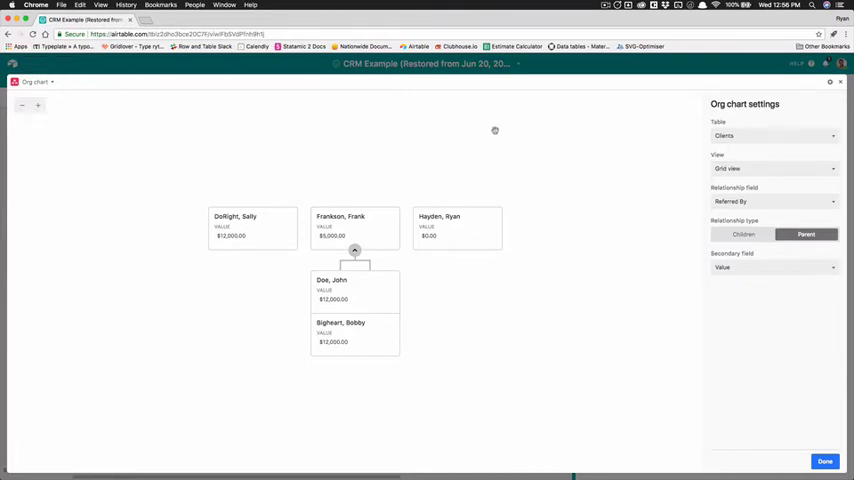
mouse_move(220, 206)
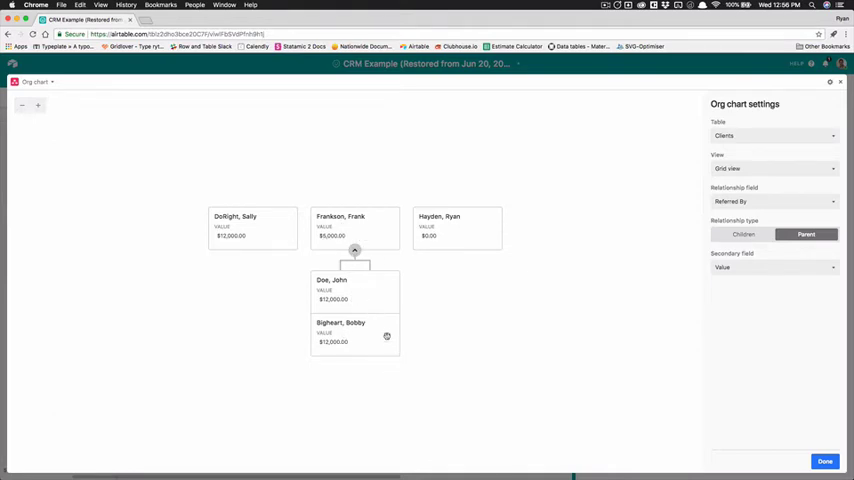
mouse_move(470, 332)
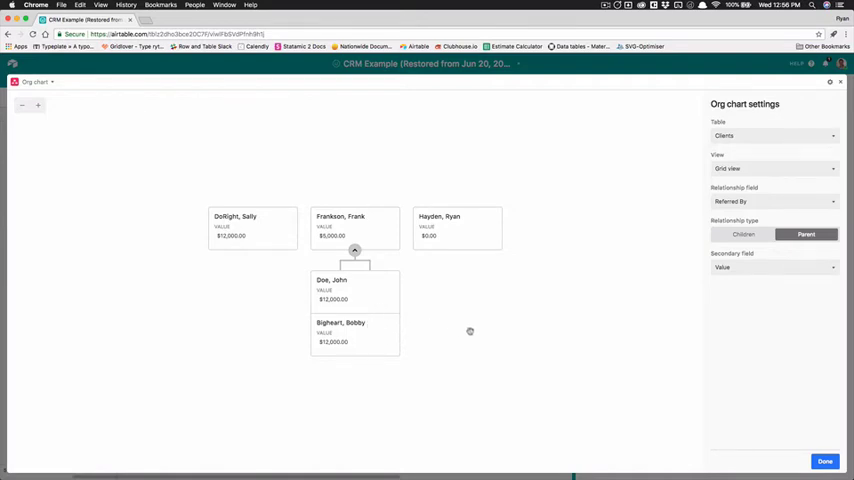
mouse_move(688, 262)
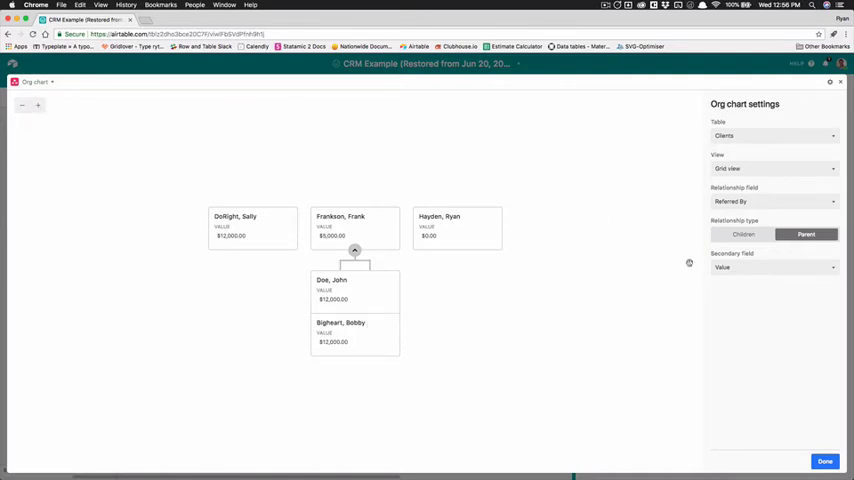